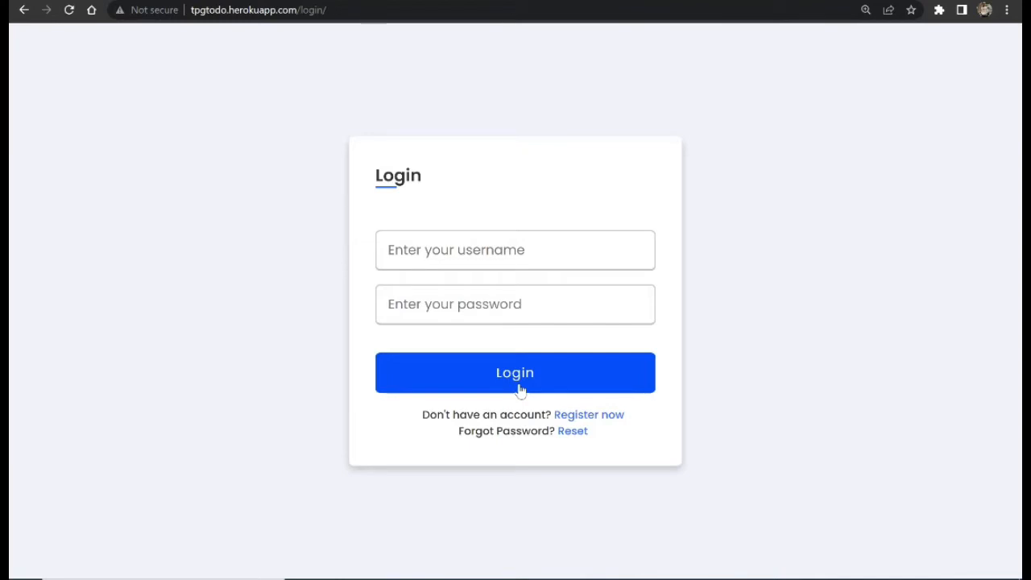
mouse_move(496, 127)
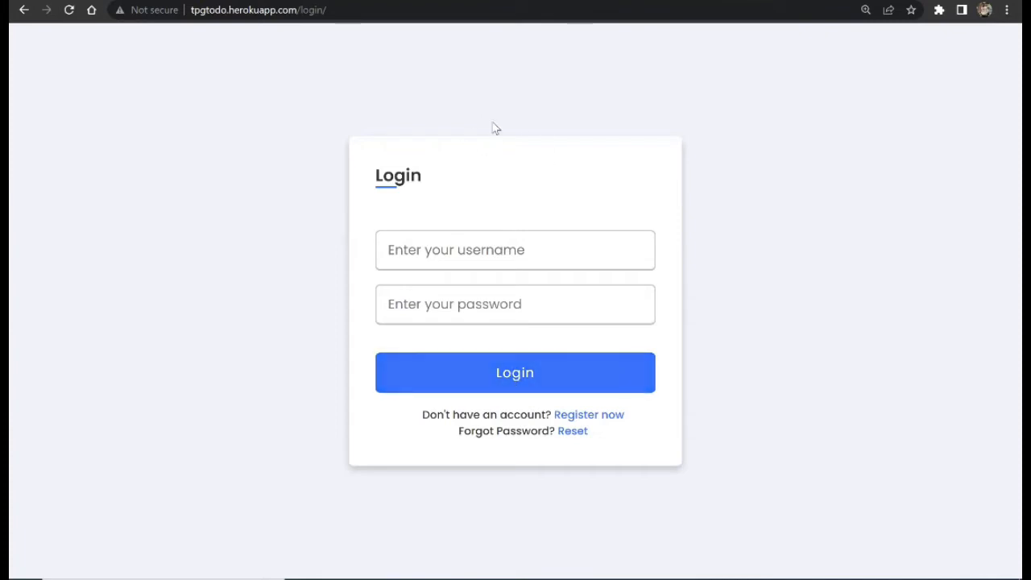
mouse_move(483, 248)
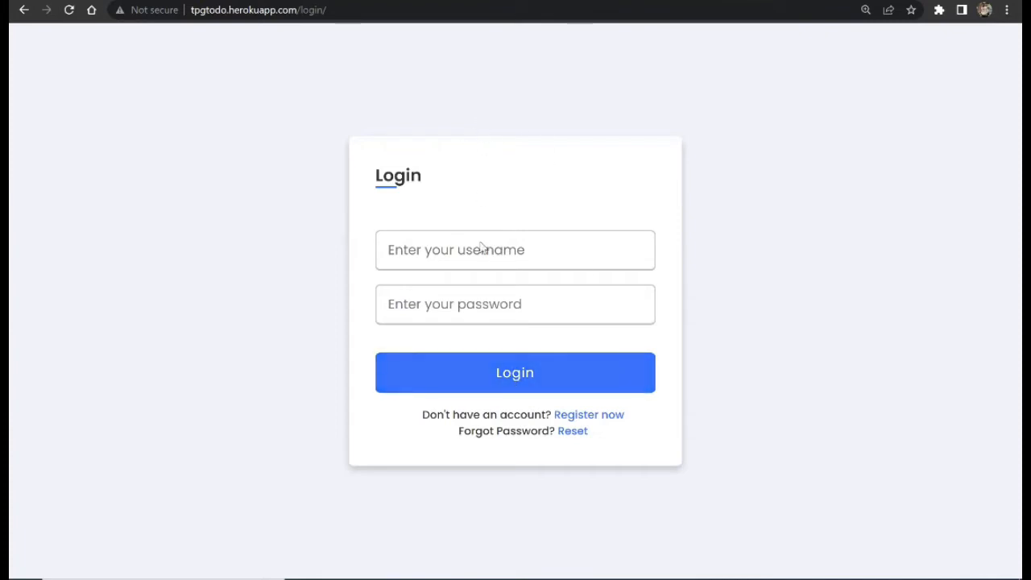
Step: Fill in the saved username from the autofill suggestions on the Login form
text(a)
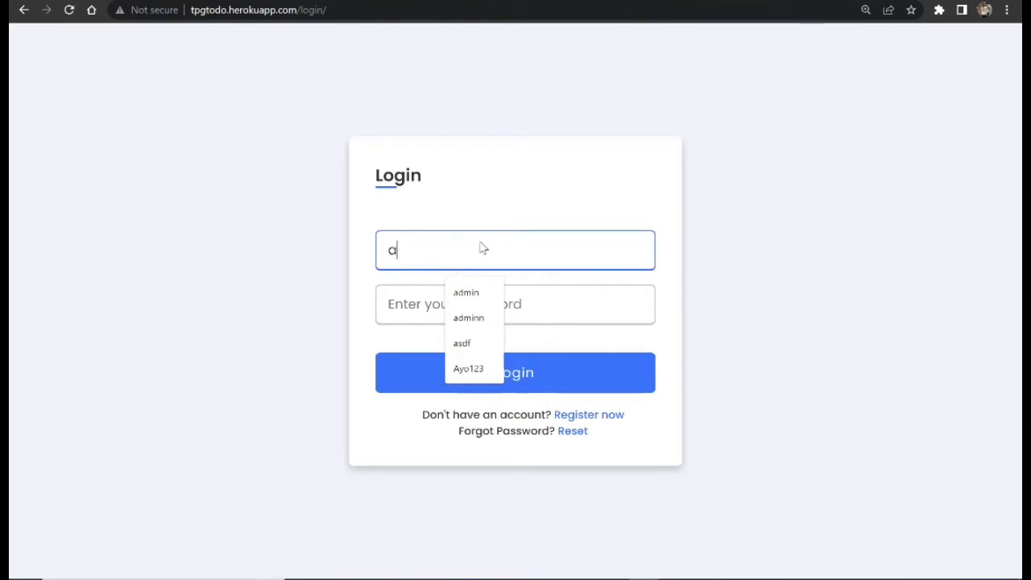
click(465, 292)
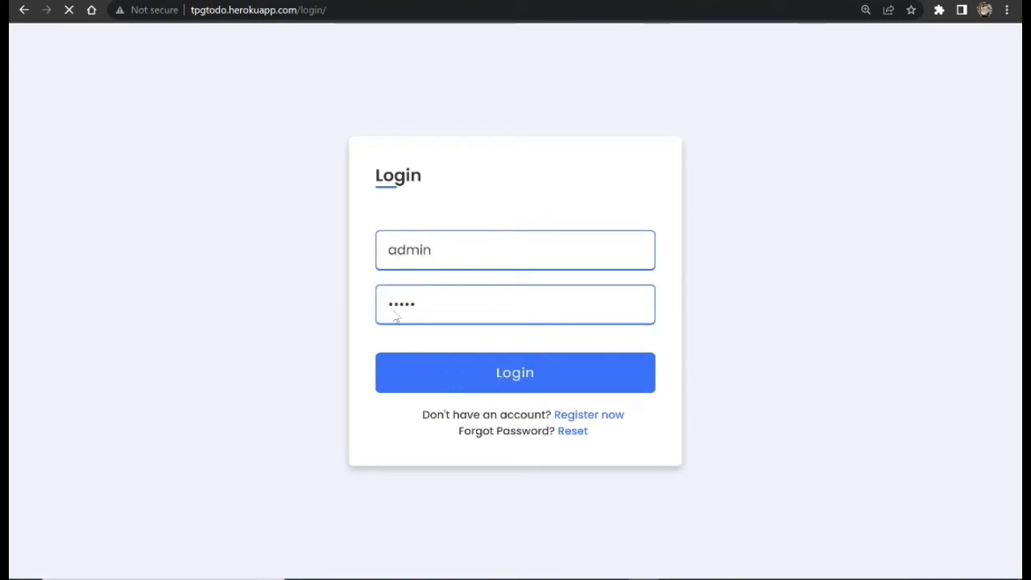
Step: Add a new task named 'wash clothes' to the list with status In progress
click(516, 372)
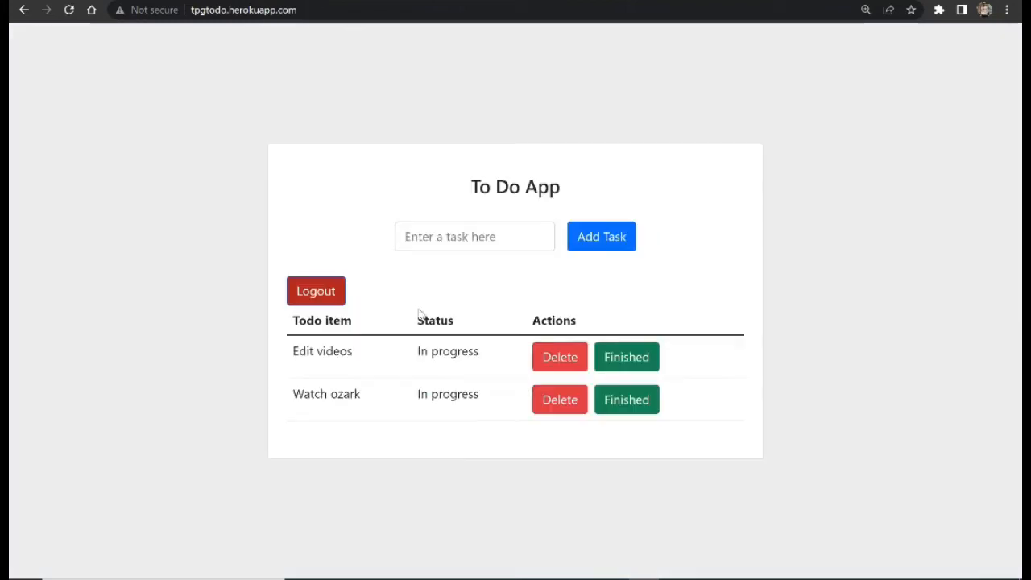
mouse_move(545, 139)
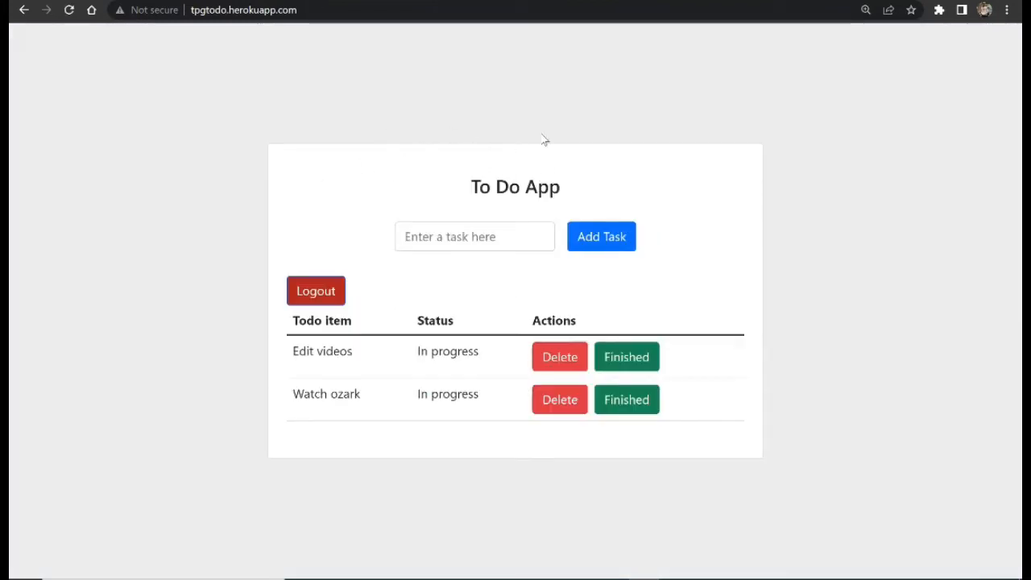
click(474, 235)
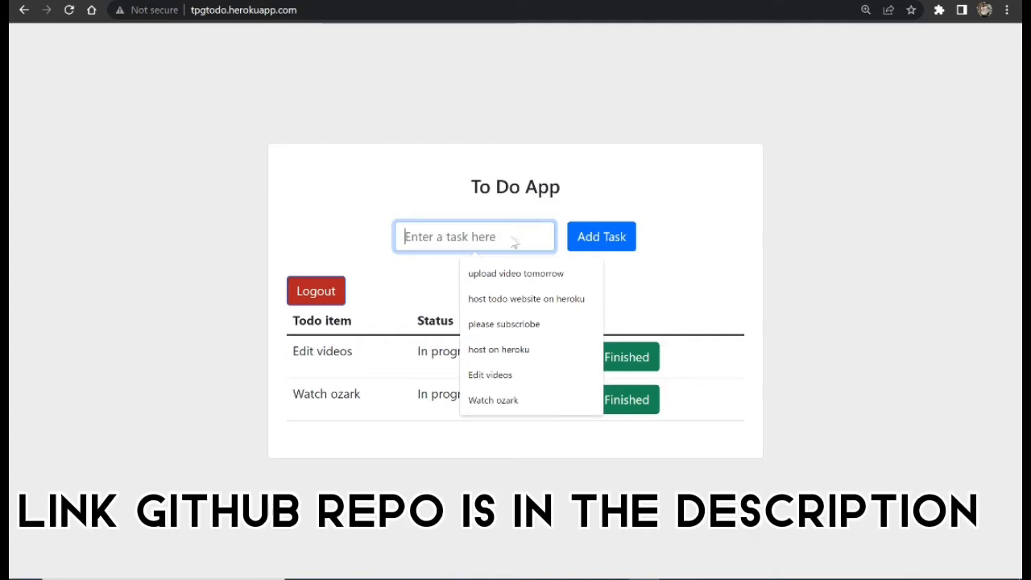
click(490, 373)
text(Edit vide)
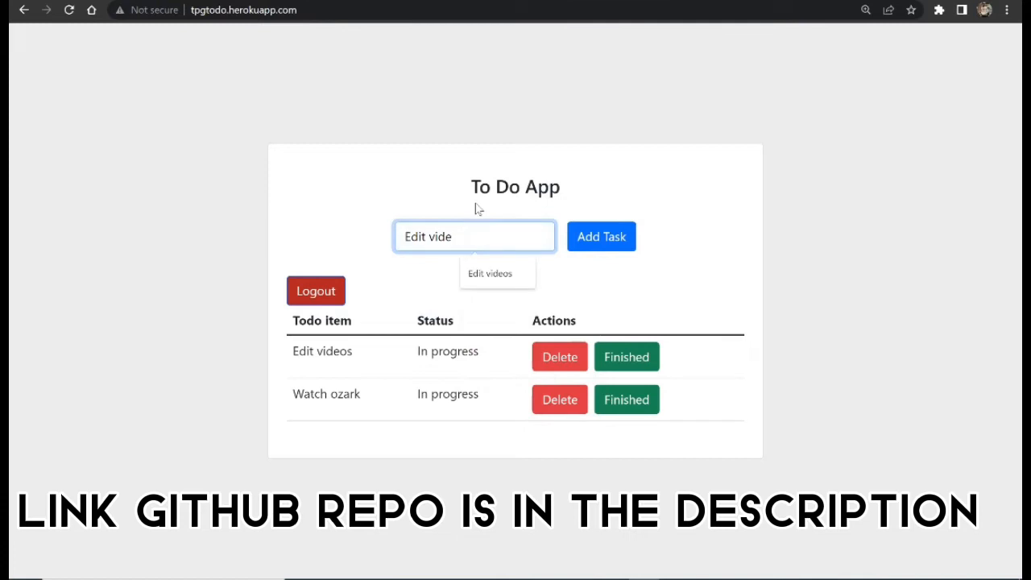
text(wash c)
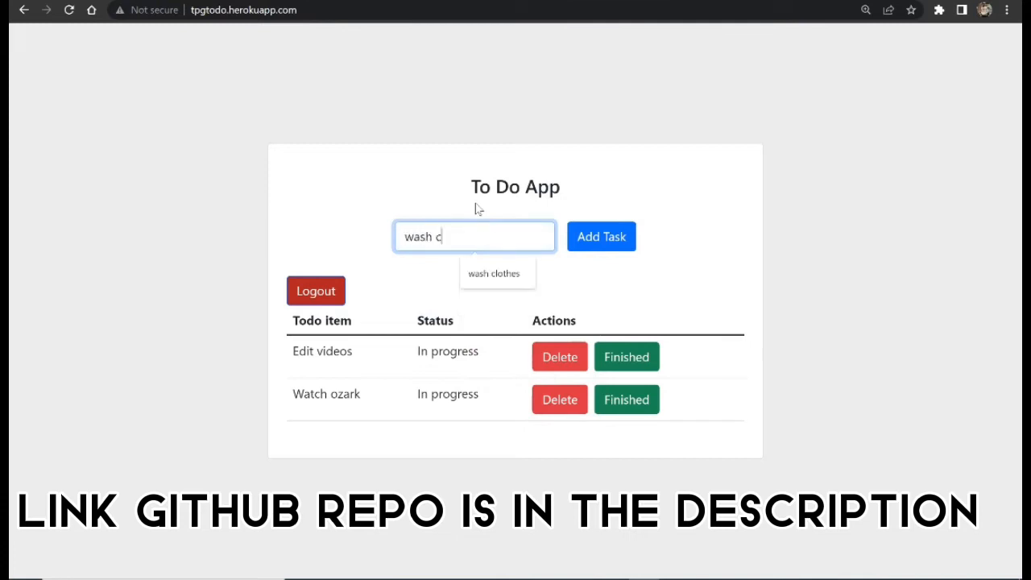
click(601, 235)
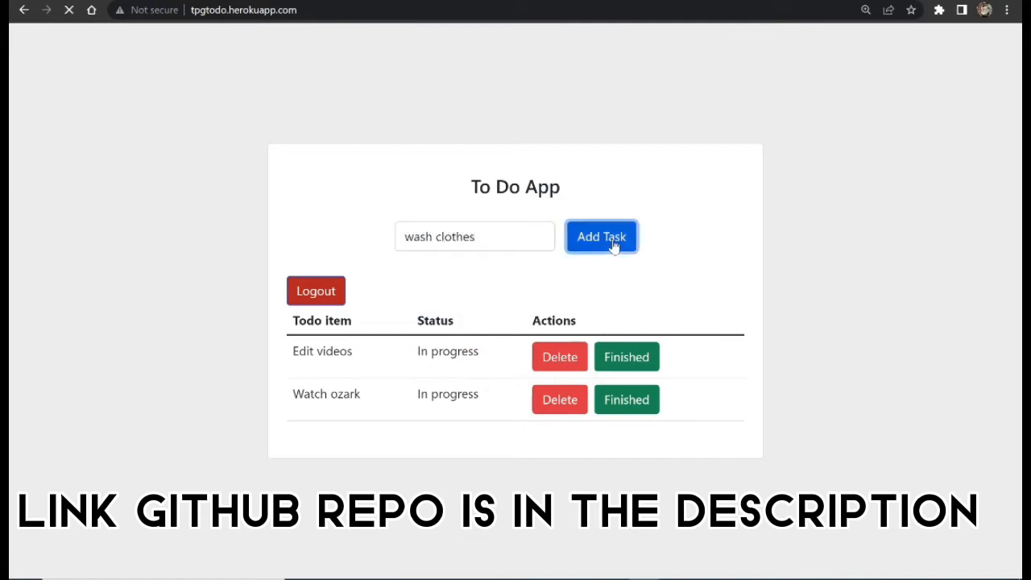
click(601, 235)
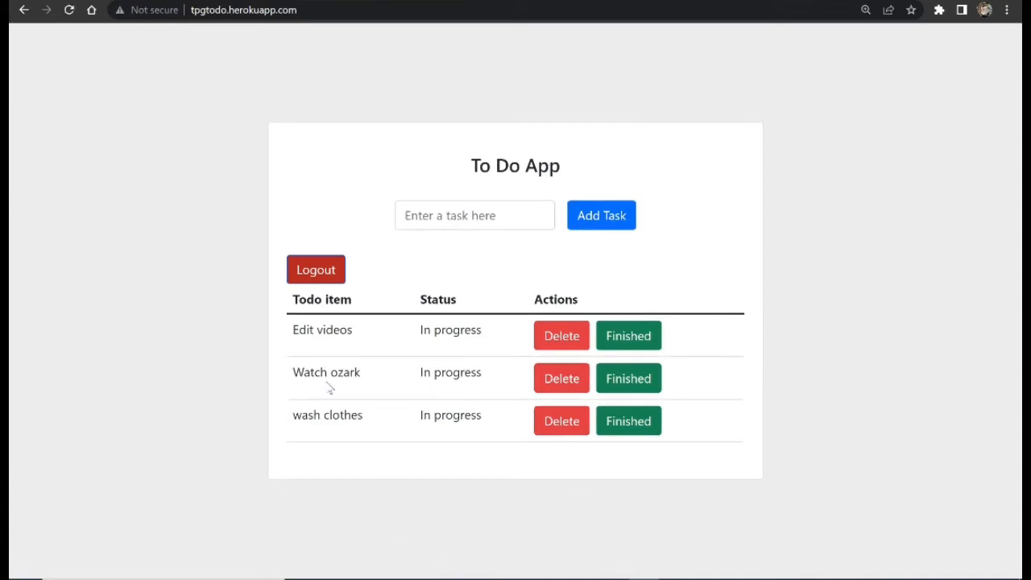
mouse_move(476, 434)
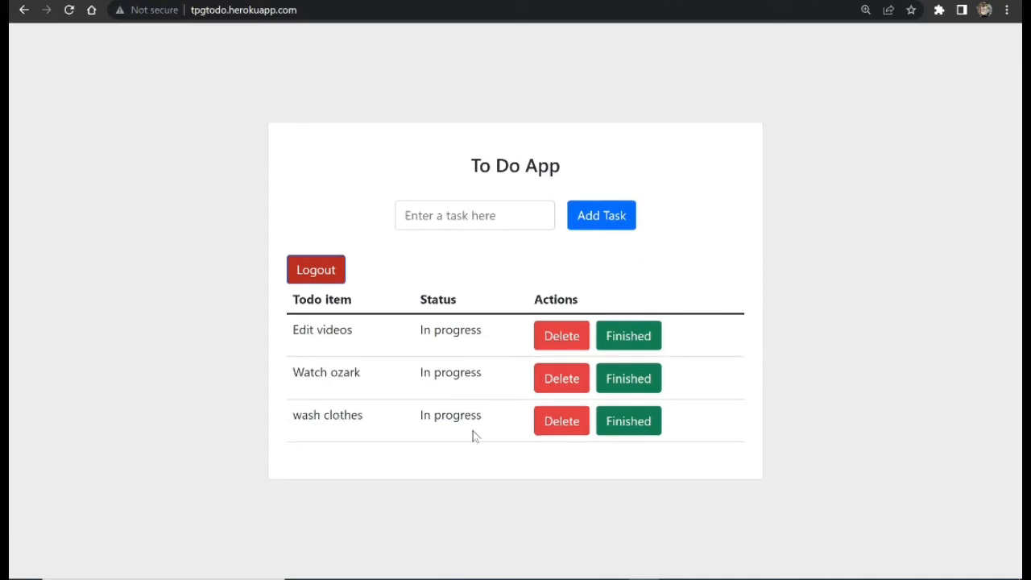
click(560, 420)
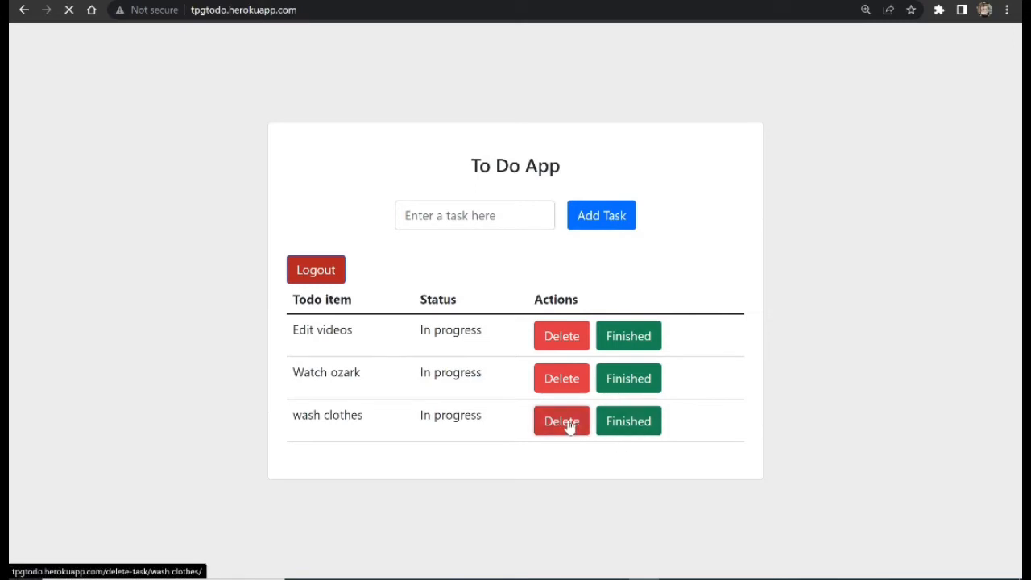
click(560, 419)
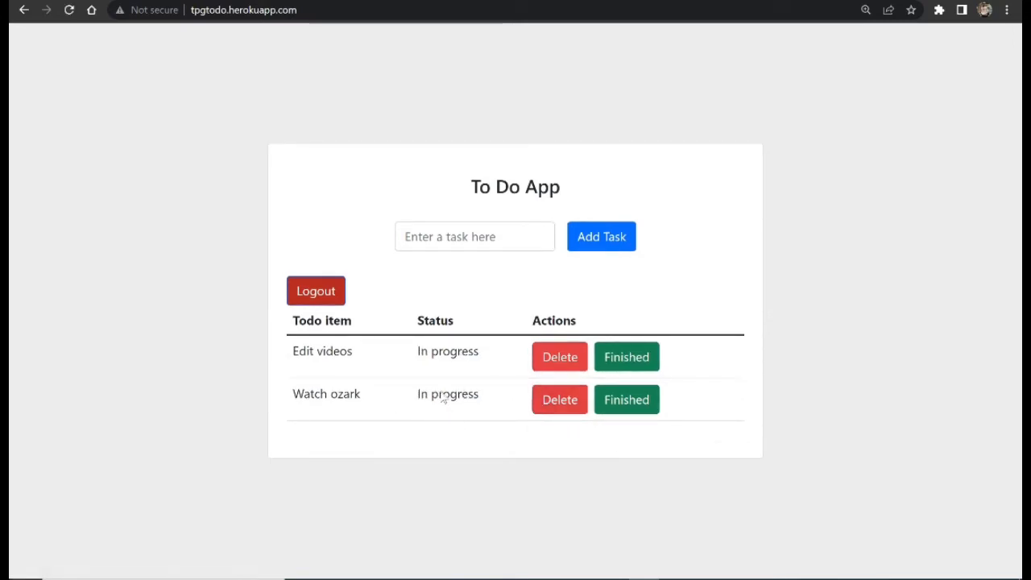
mouse_move(464, 422)
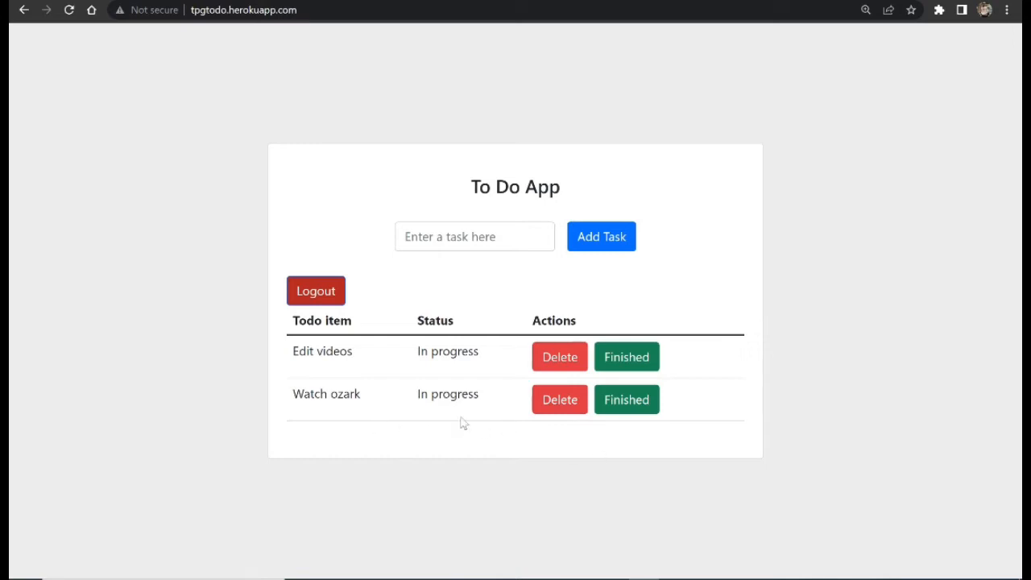
click(627, 399)
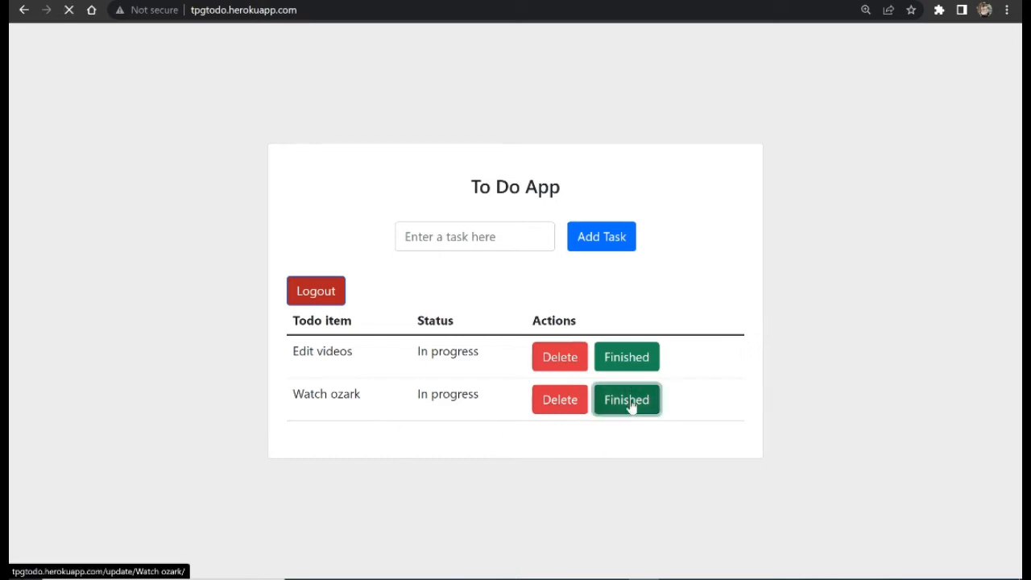
click(625, 400)
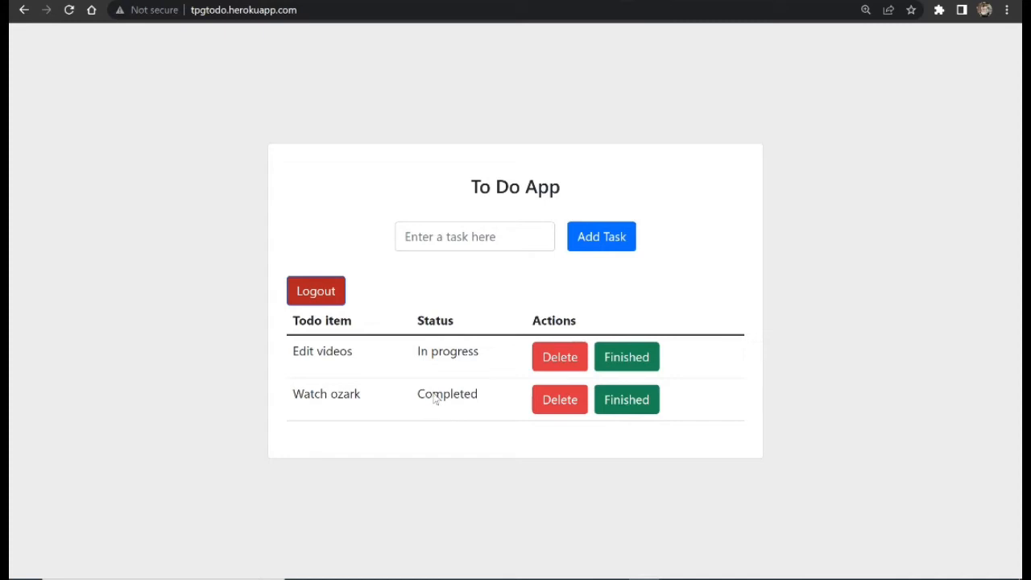
mouse_move(486, 406)
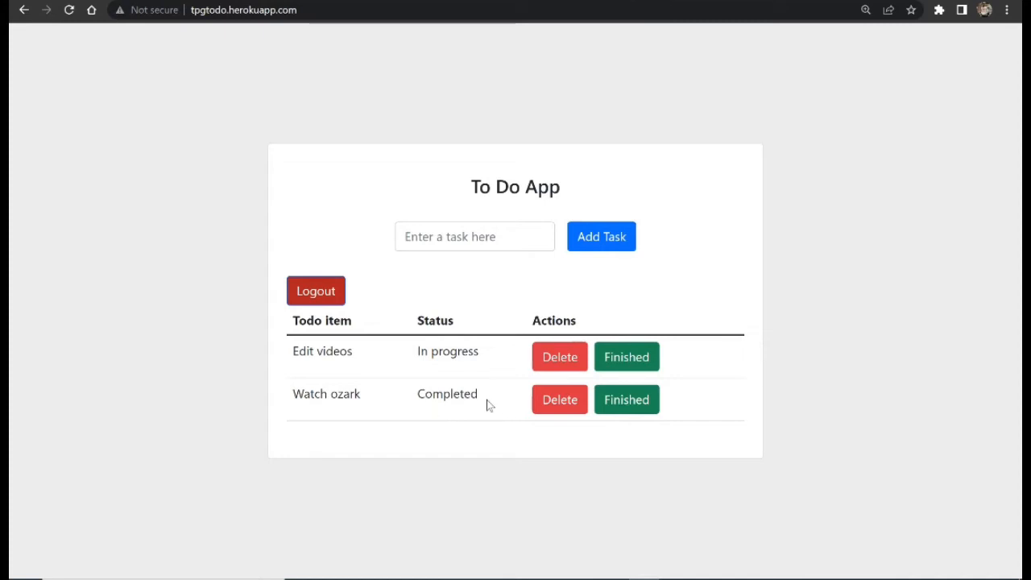
mouse_move(315, 289)
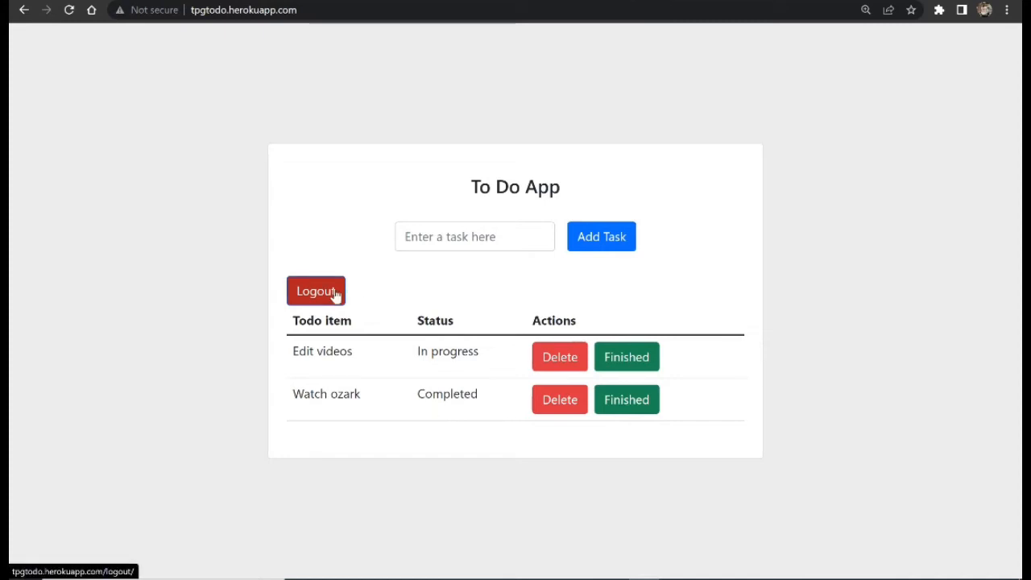
Step: Log out, then bring up the empty registration form via 'Register now'
click(315, 290)
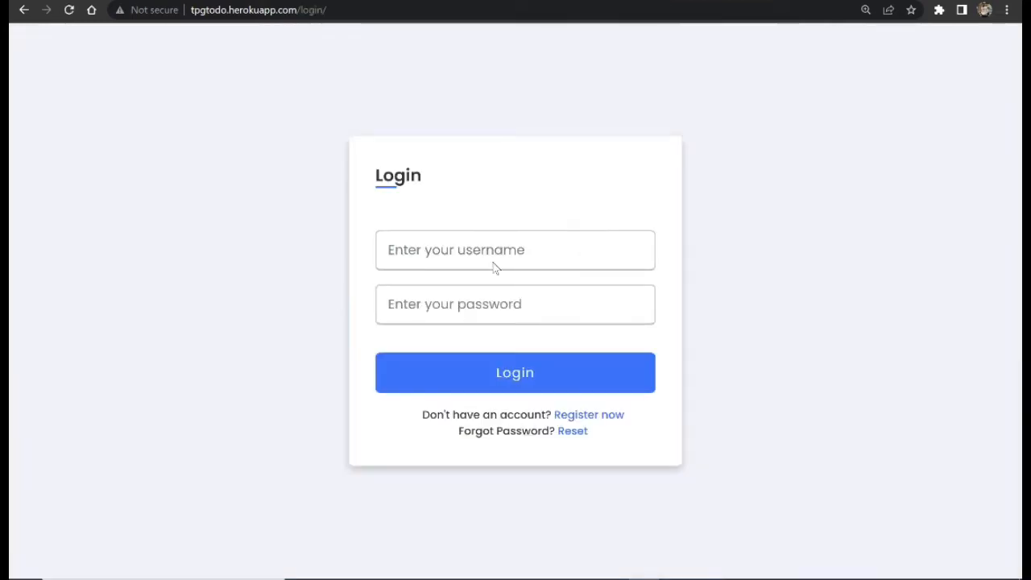
click(589, 414)
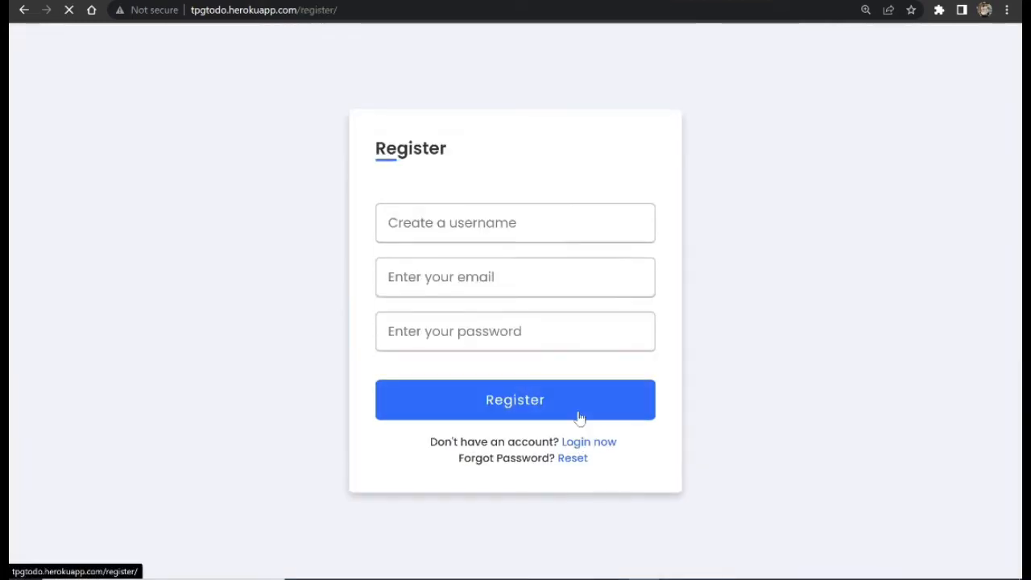
click(515, 399)
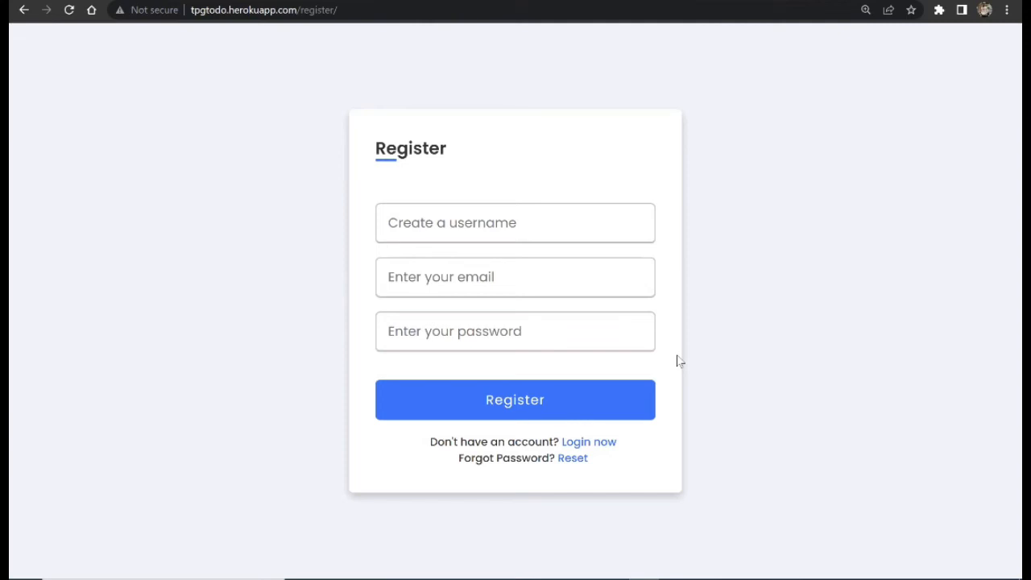
Step: Sign back in as admin, returning to the task list with Edit videos and Watch ozark
click(590, 442)
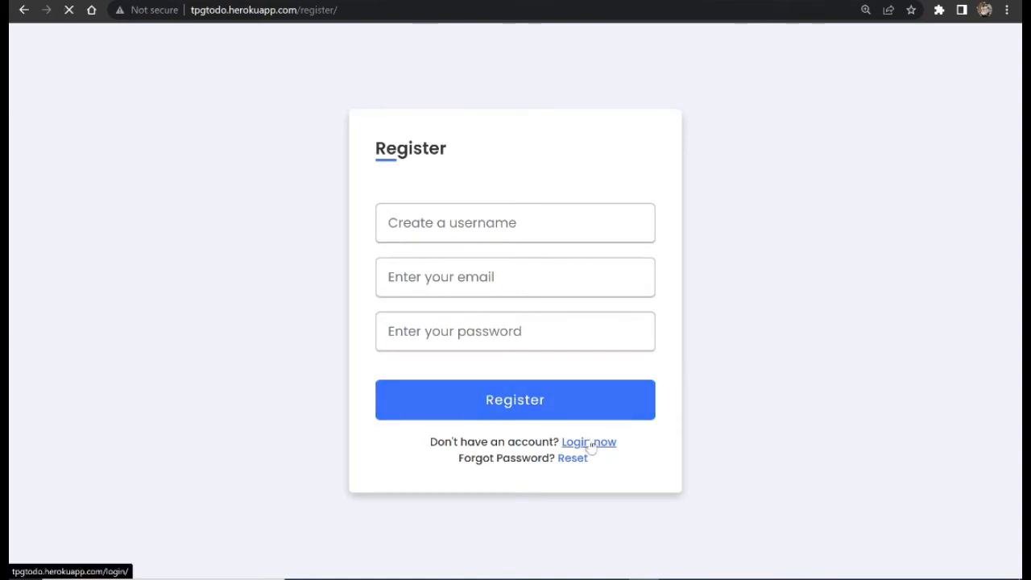
click(575, 442)
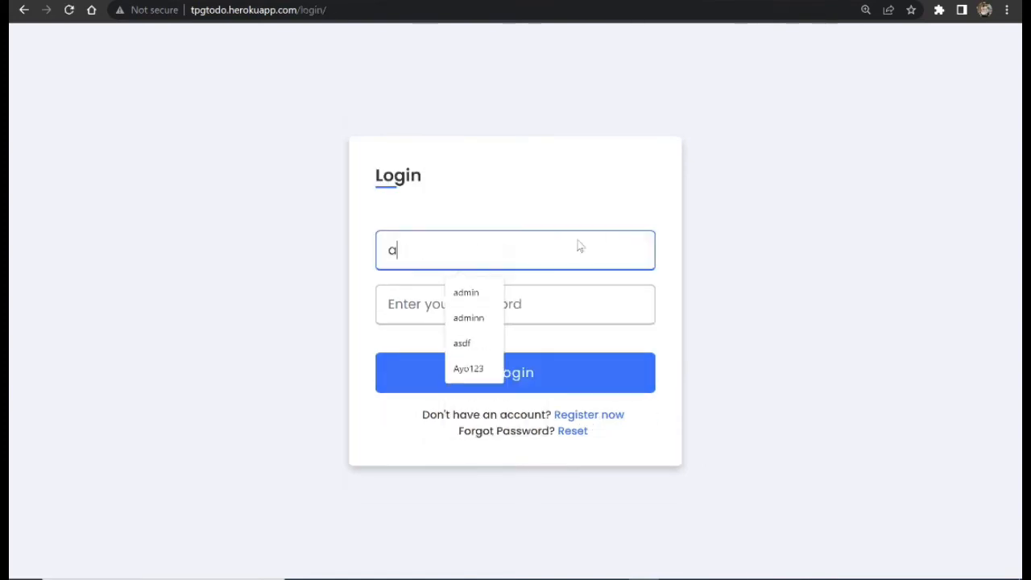
click(466, 291)
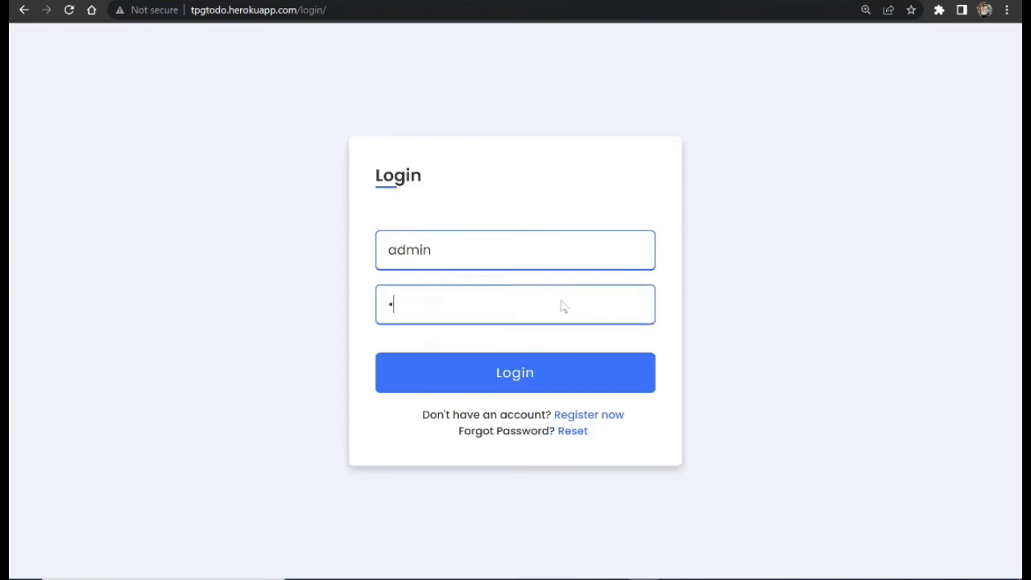
click(515, 372)
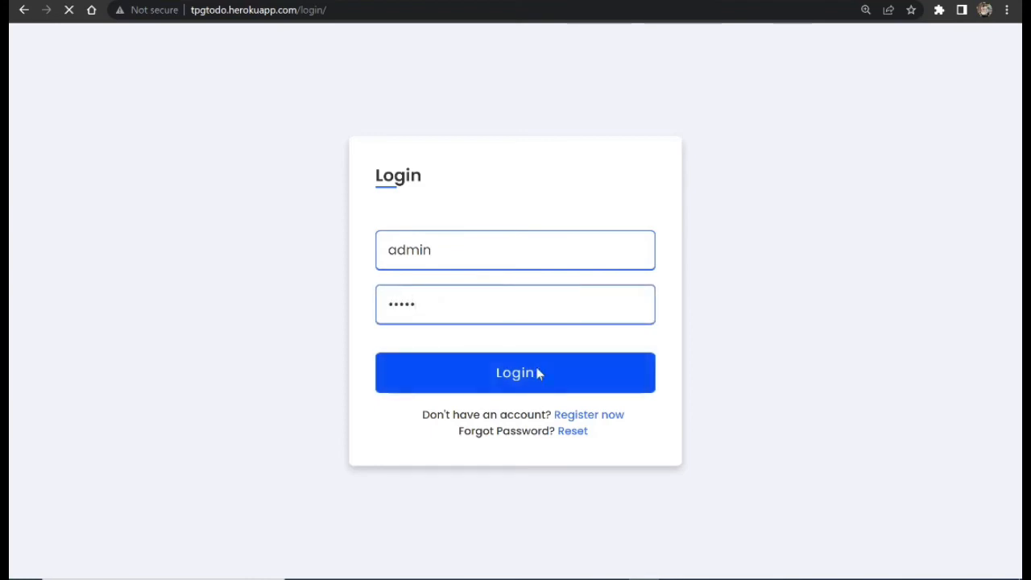
click(515, 372)
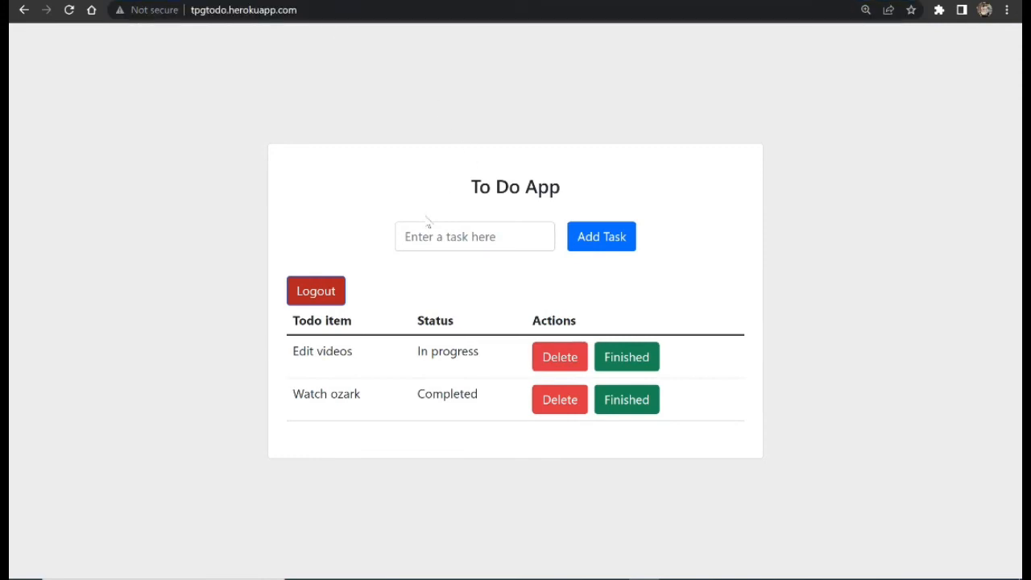
Step: Add the task 'please subscriobe' picked from the input's autocomplete suggestions
text(host todo website on heroku)
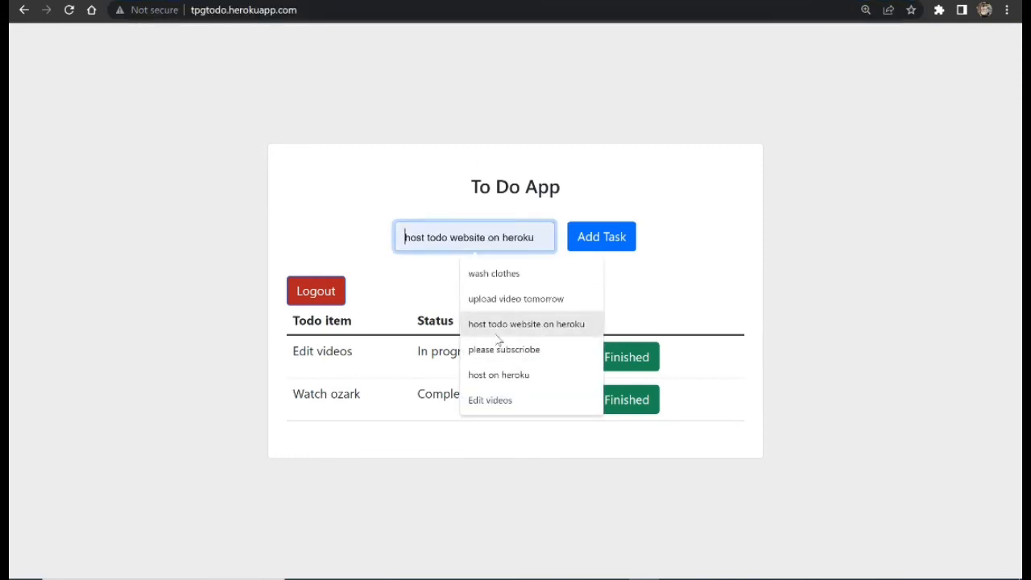
click(503, 348)
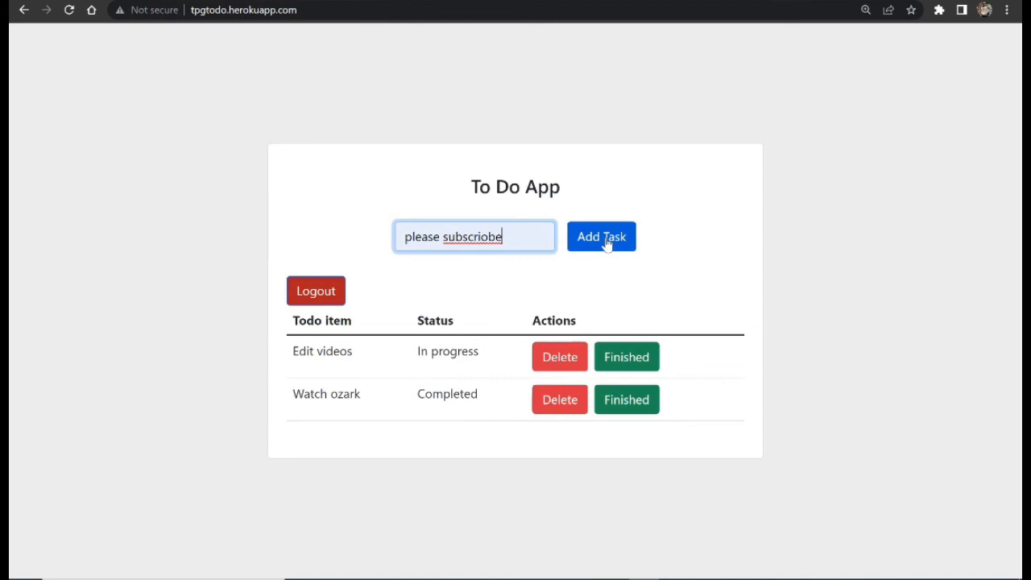
click(601, 235)
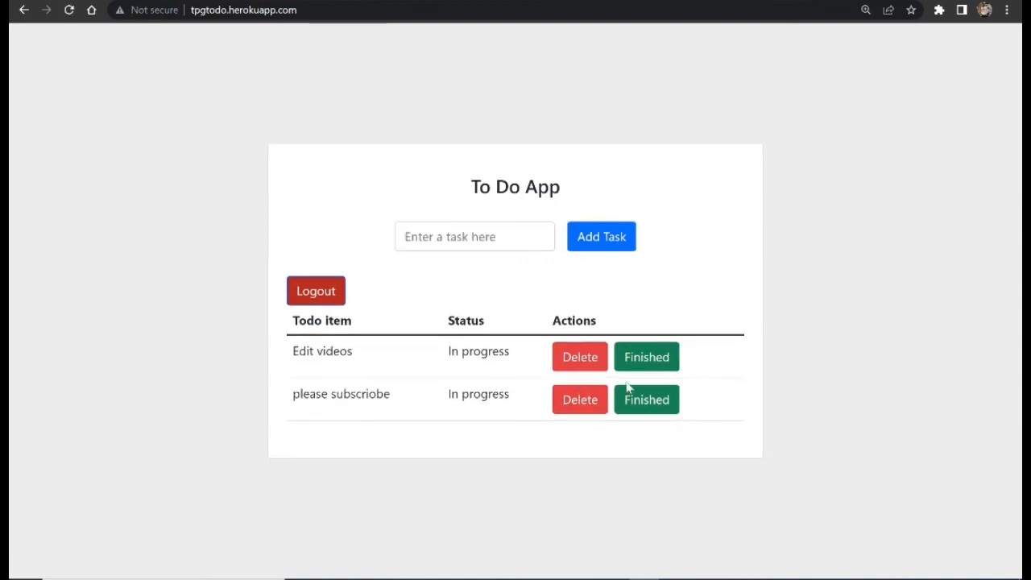
Step: Mark both 'please subscriobe' and 'Edit videos' as Completed
click(646, 399)
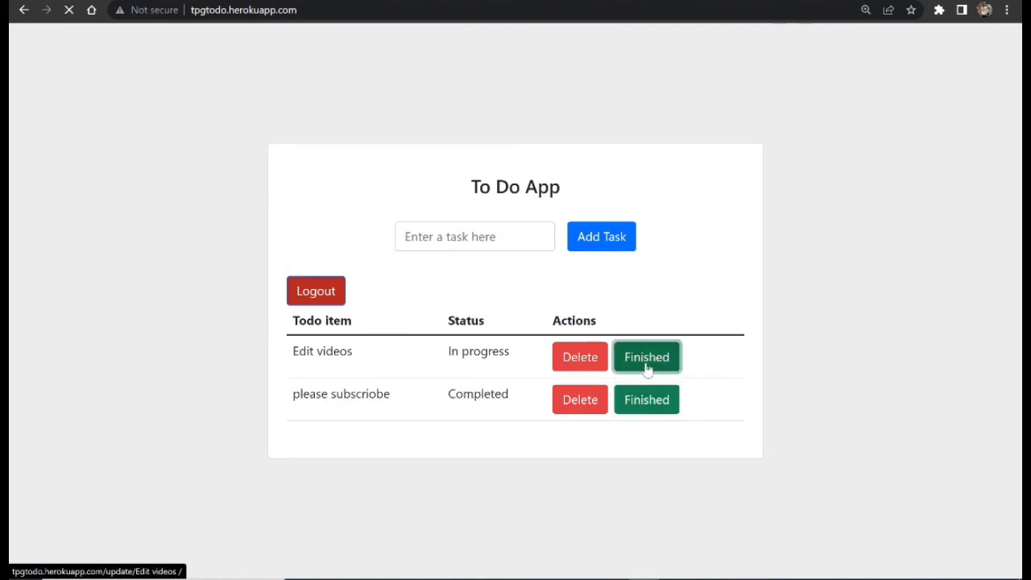
click(646, 358)
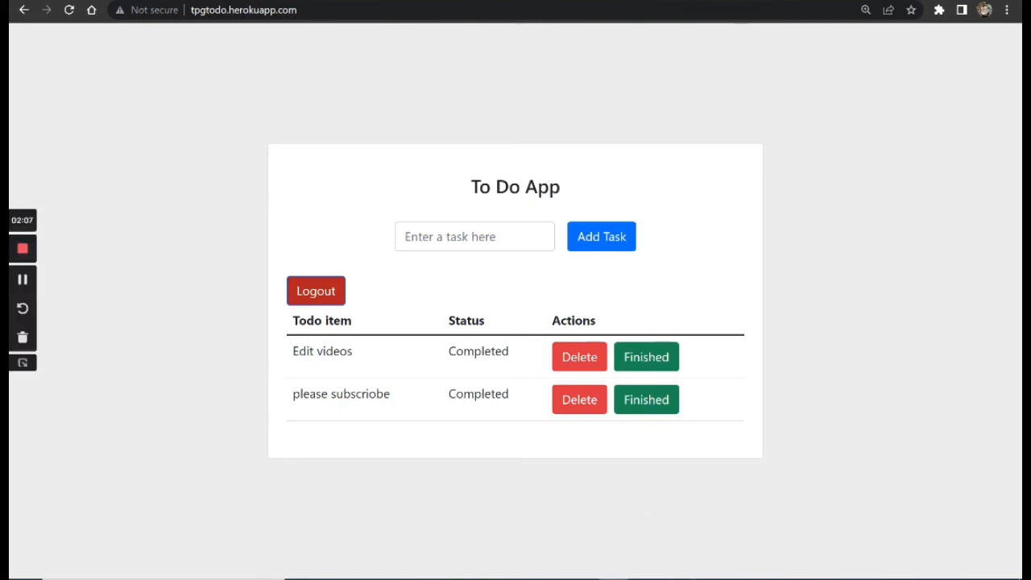
mouse_move(50, 283)
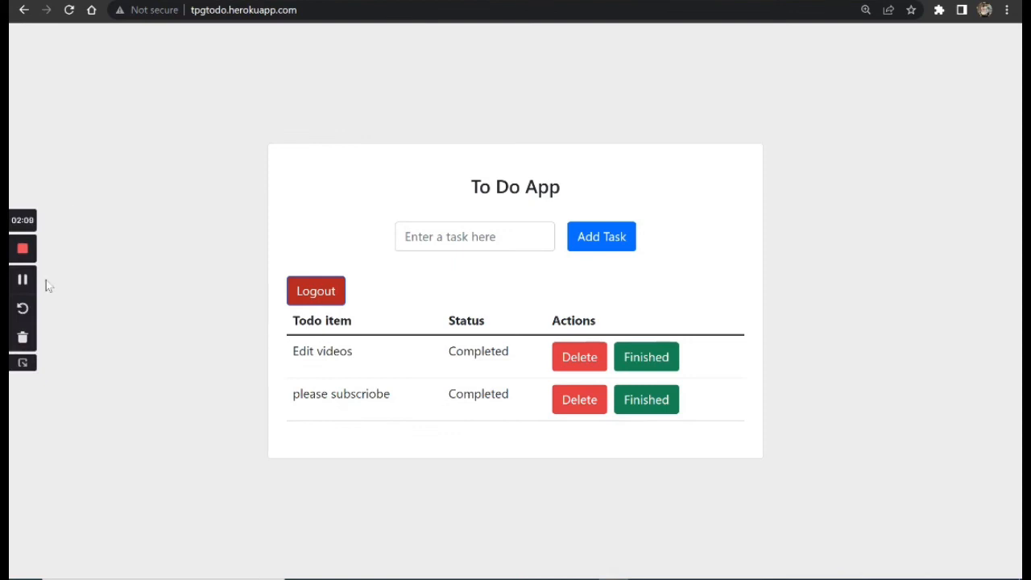